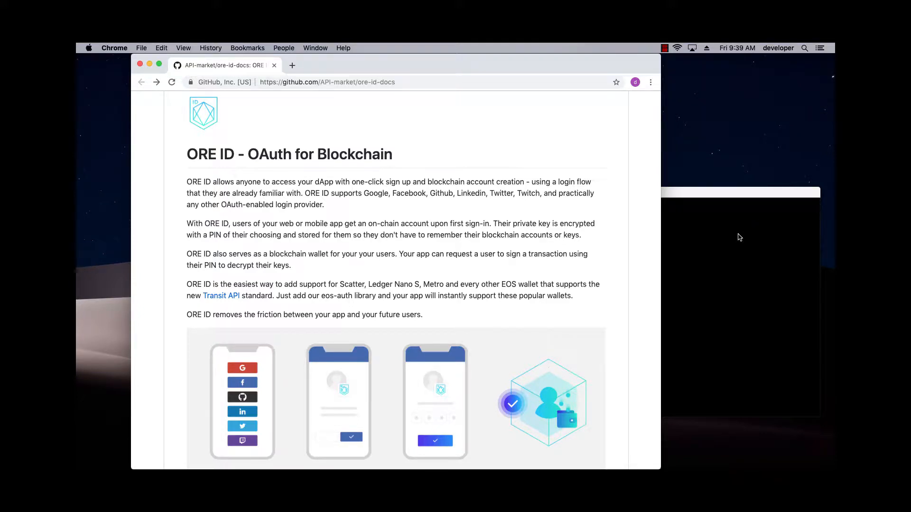
{"action": "mouse_move", "coordinate": [603, 192]}
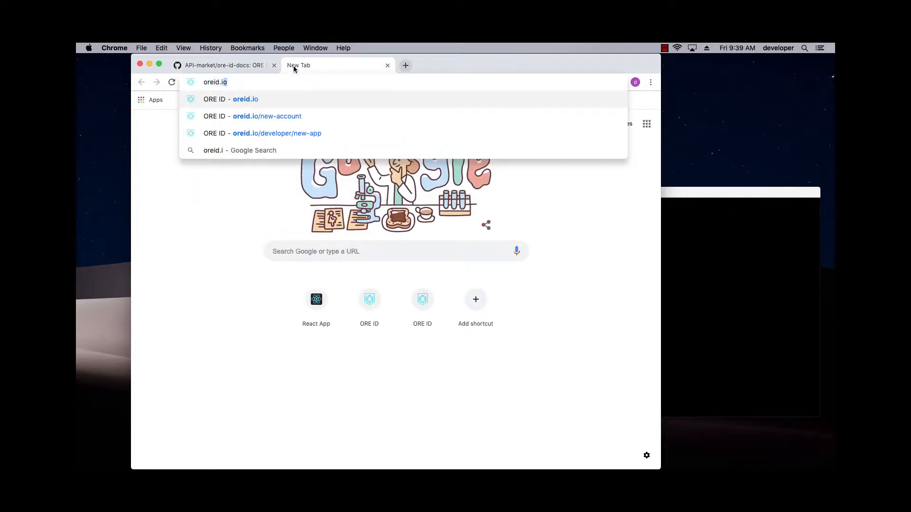
- Open oreid.io in a new Chrome tab beside the ORE ID docs
{"action": "left_click", "coordinate": [230, 99]}
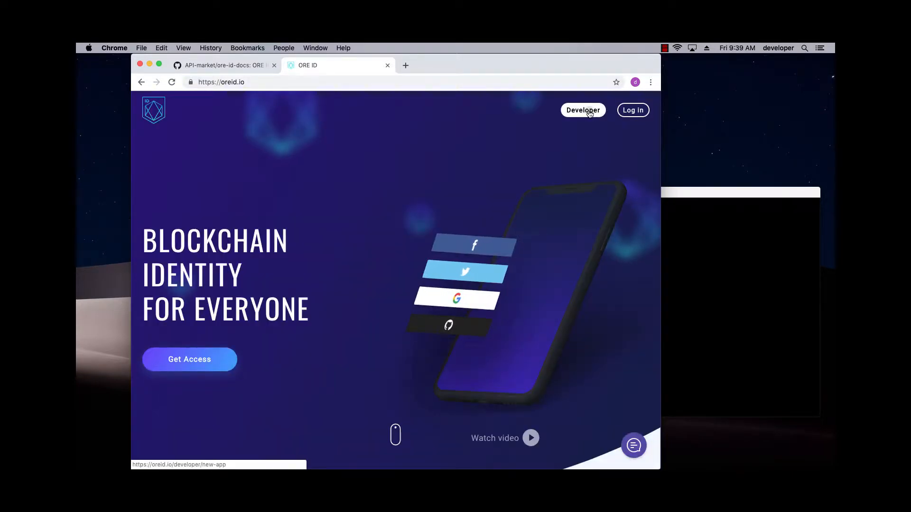
- Log in as a developer with GitHub and name the app 'Tray's Test App'
{"action": "left_click", "coordinate": [583, 110]}
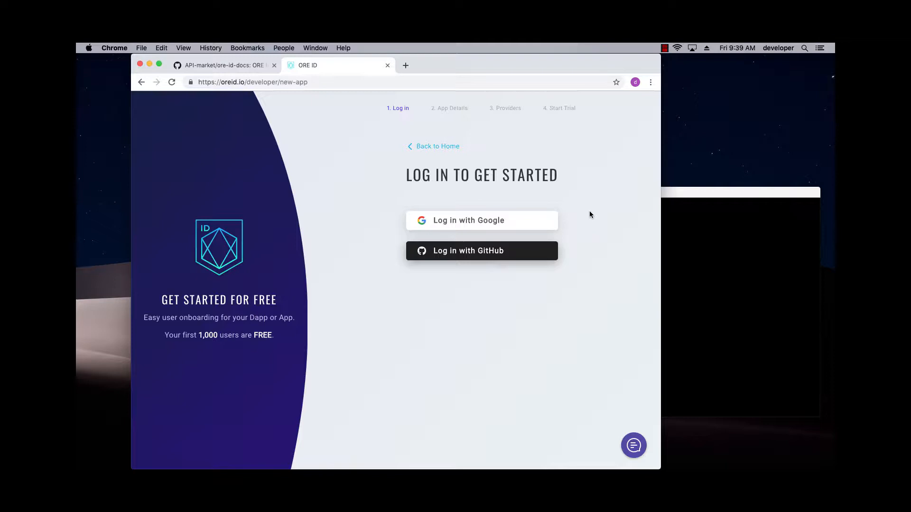
{"action": "mouse_move", "coordinate": [582, 268]}
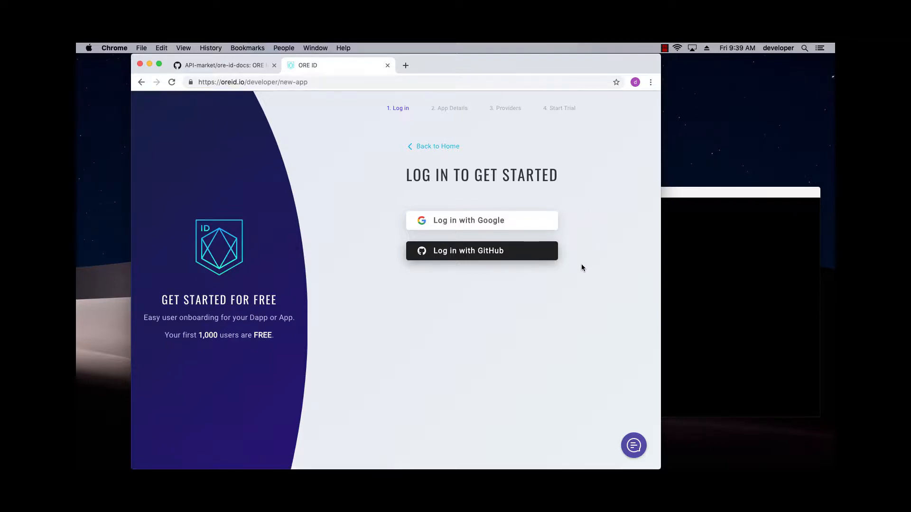
{"action": "left_click", "coordinate": [481, 251]}
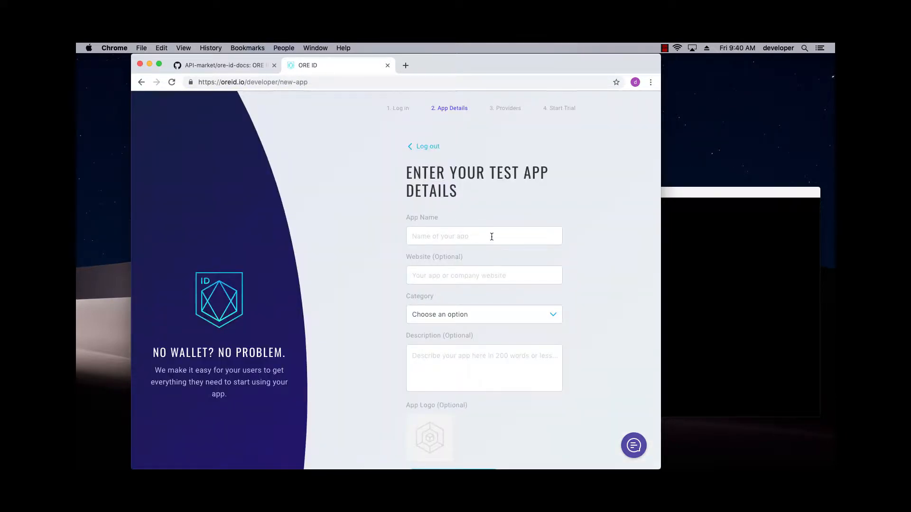
{"action": "type", "text": "Tray"}
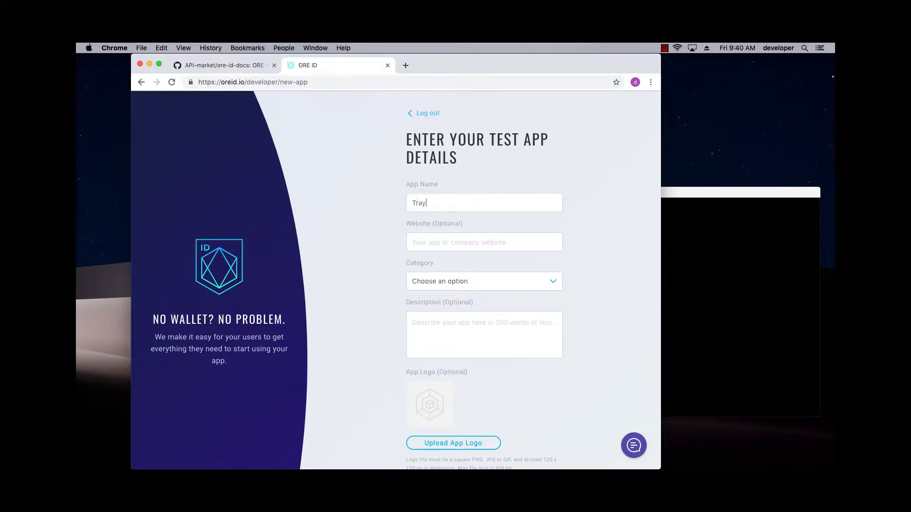
{"action": "type", "text": "'s Test A"}
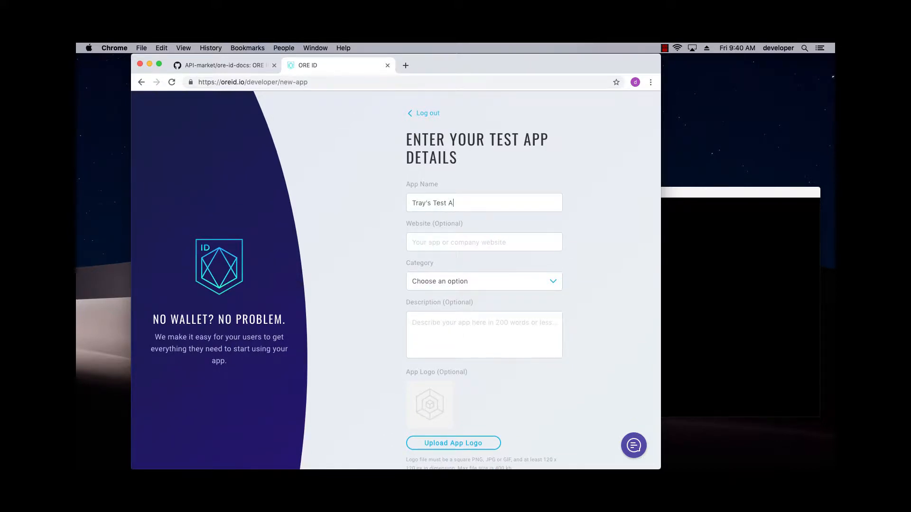
- Set category Games, upload desktop-icon.png from Downloads as logo, and continue
{"action": "scroll", "scroll_direction": "down", "scroll_amount": 3}
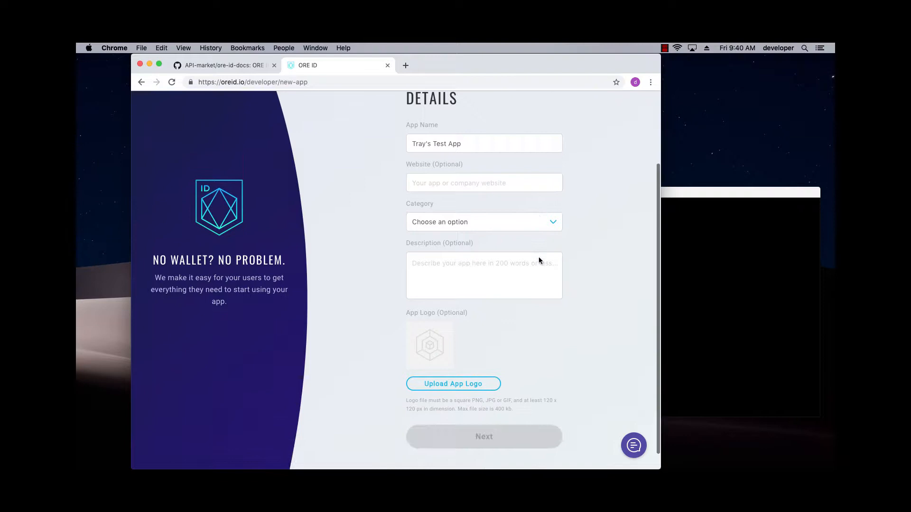
{"action": "left_click", "coordinate": [483, 221]}
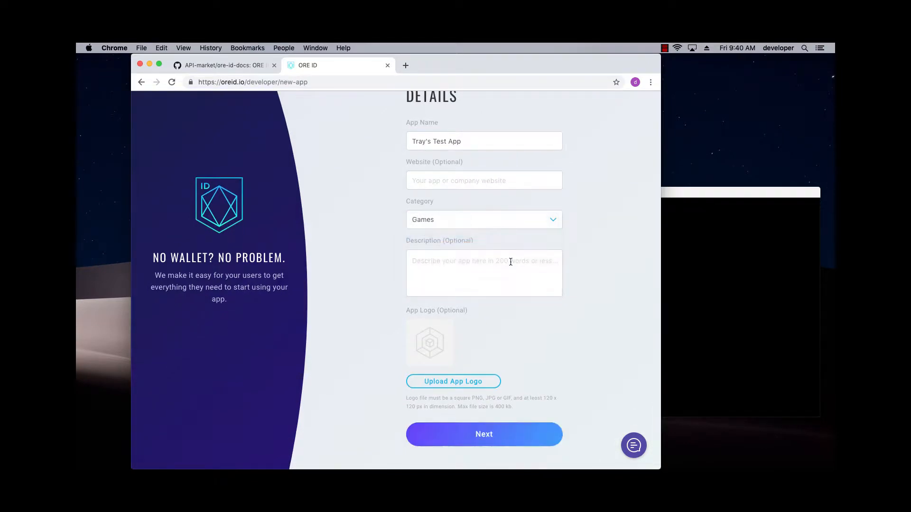
{"action": "left_click", "coordinate": [453, 381]}
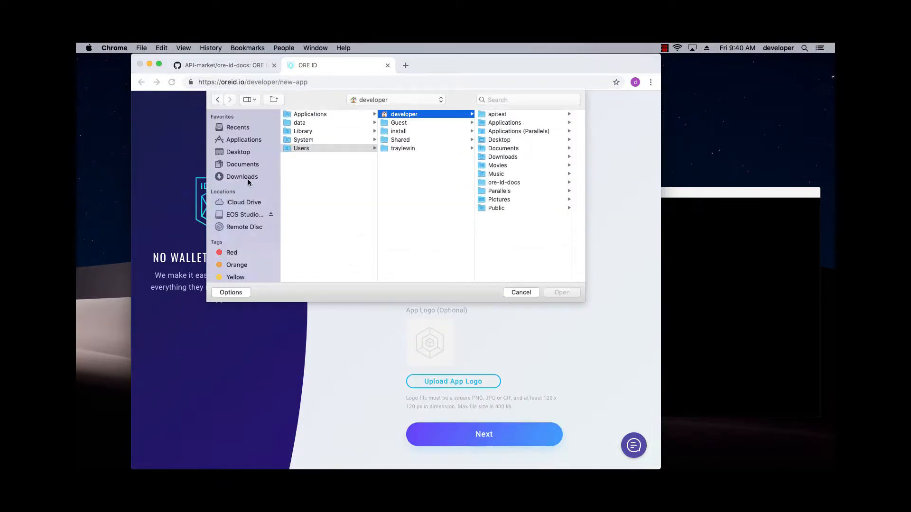
{"action": "left_click", "coordinate": [241, 177]}
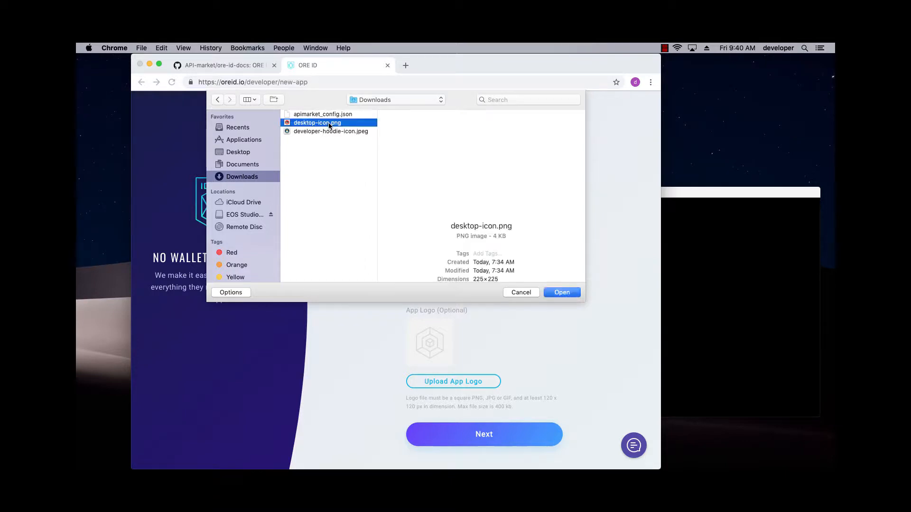
{"action": "left_click", "coordinate": [561, 292]}
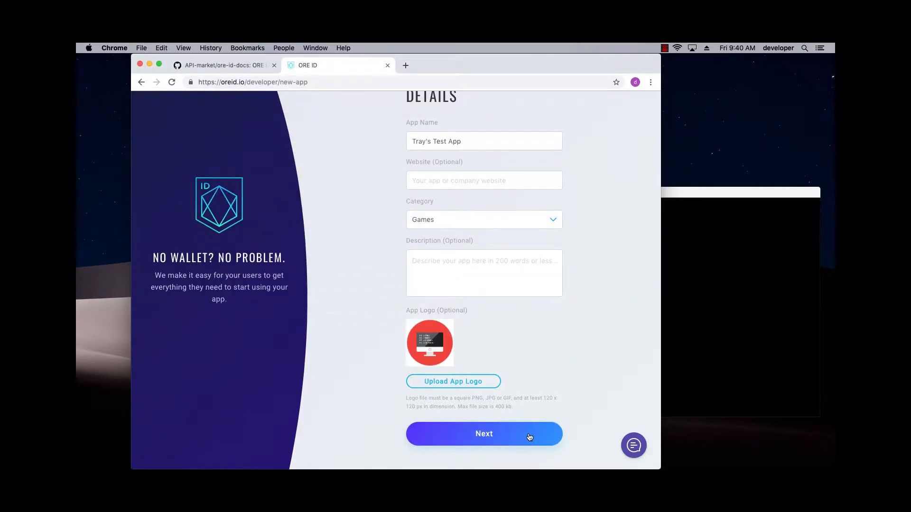
{"action": "left_click", "coordinate": [483, 433]}
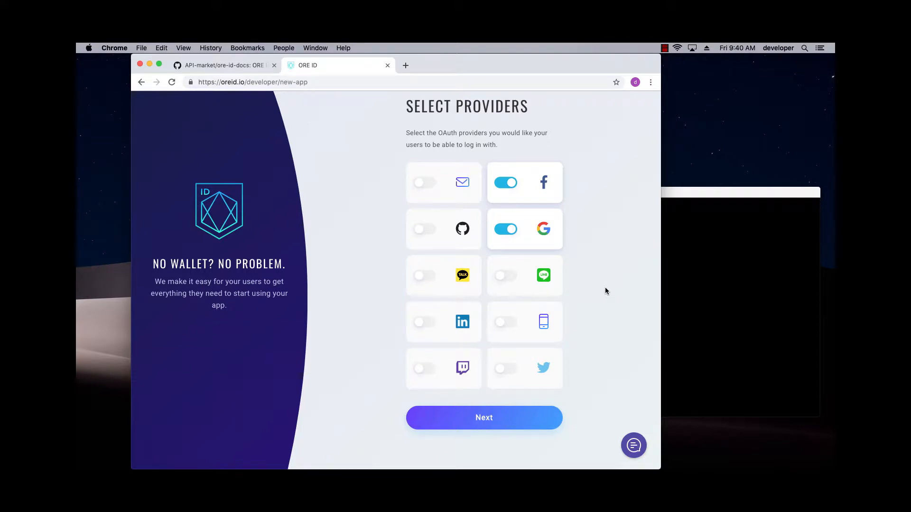
{"action": "mouse_move", "coordinate": [577, 268]}
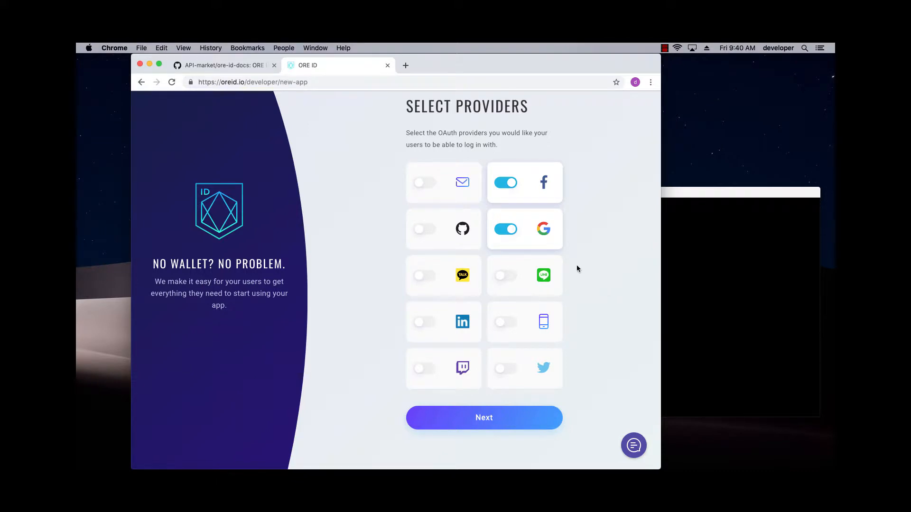
- Enable Email and Phone login providers and submit the provider selection
{"action": "left_click", "coordinate": [424, 183]}
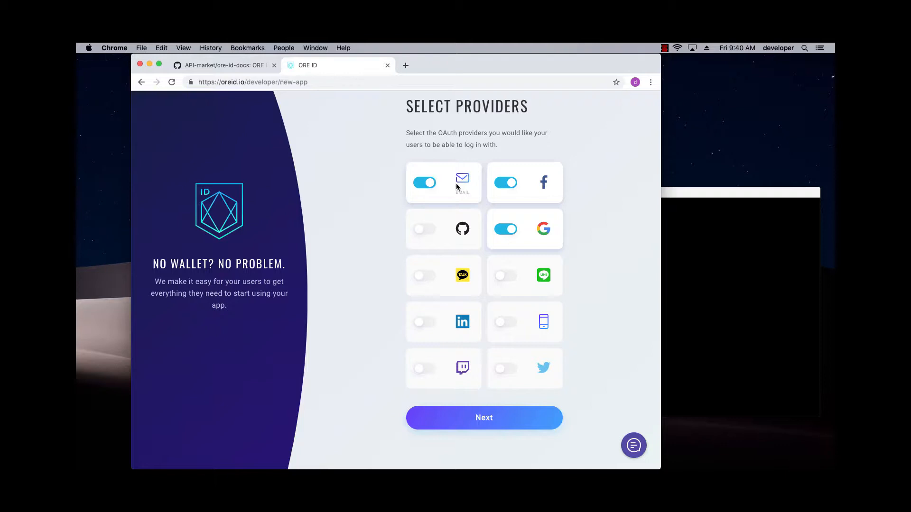
{"action": "left_click", "coordinate": [504, 322]}
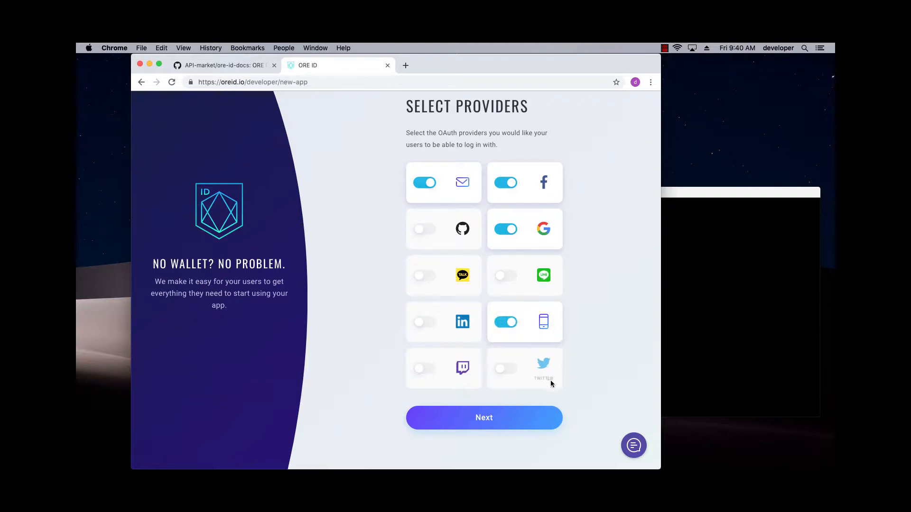
{"action": "left_click", "coordinate": [484, 418]}
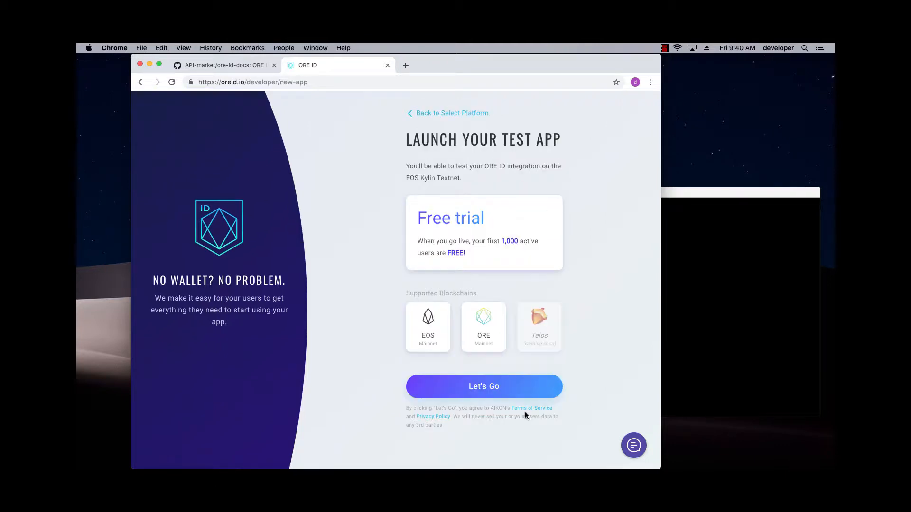
{"action": "mouse_move", "coordinate": [586, 385]}
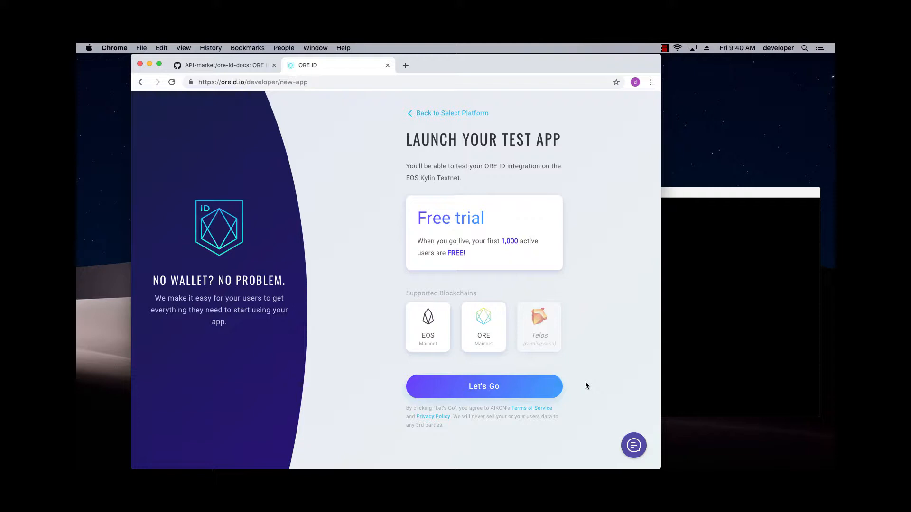
{"action": "mouse_move", "coordinate": [549, 380]}
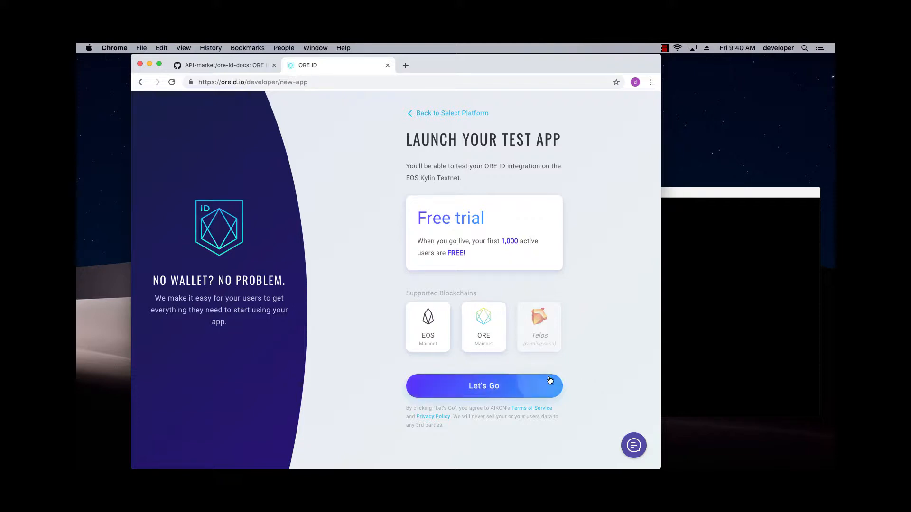
- Launch the test app with Let's Go to reach its developer dashboard
{"action": "left_click", "coordinate": [483, 386]}
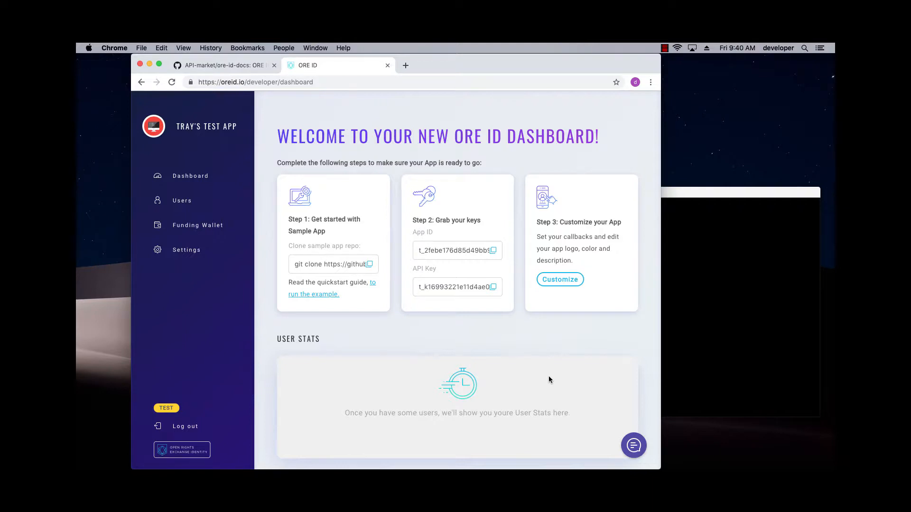
{"action": "mouse_move", "coordinate": [546, 337]}
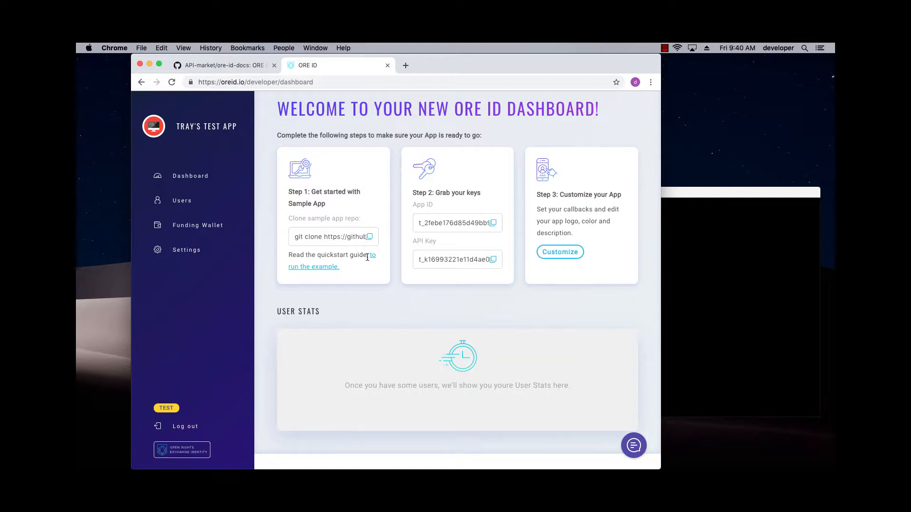
{"action": "mouse_move", "coordinate": [473, 236]}
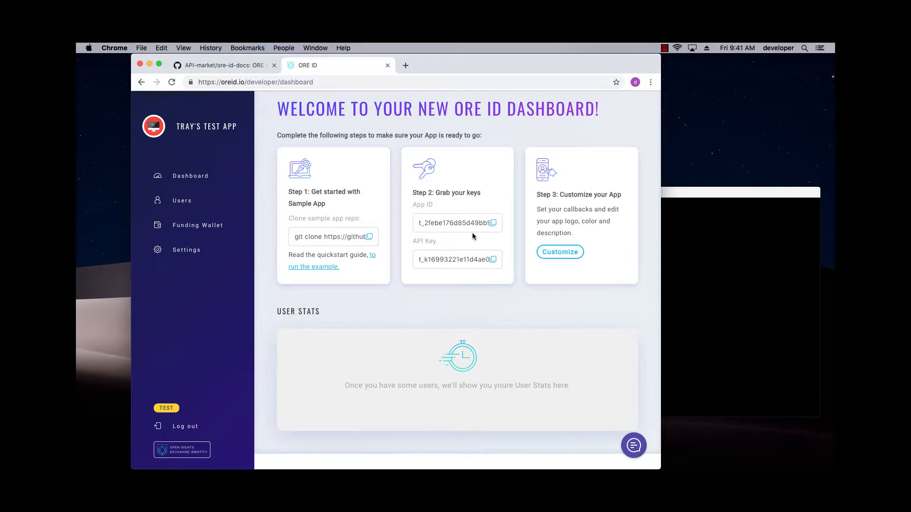
{"action": "mouse_move", "coordinate": [458, 223]}
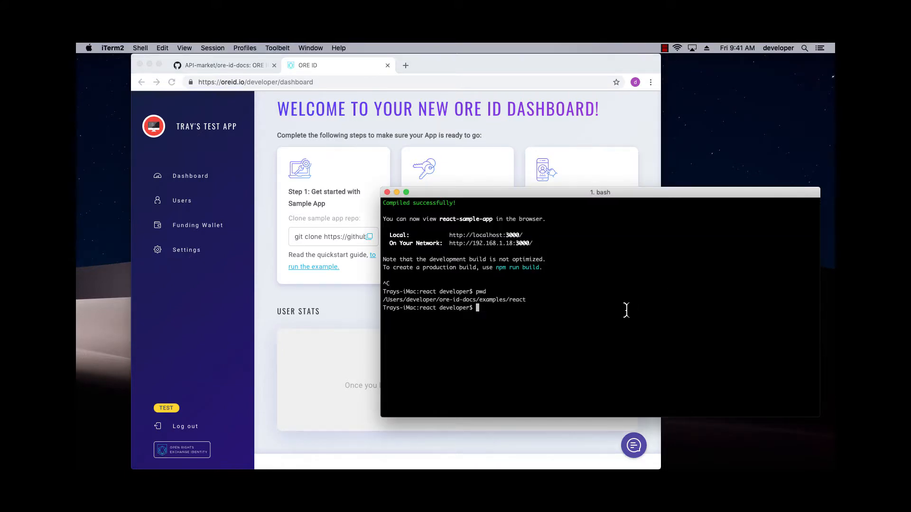
- Open the sample in VS Code and paste App ID t_2febe176d85d49bb98434144da47390e and API key into .env
{"action": "type", "text": "code ."}
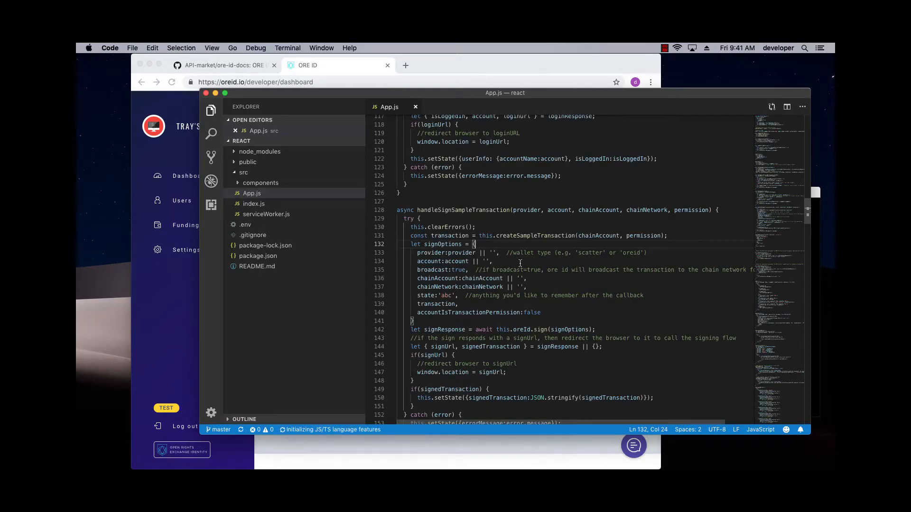
{"action": "left_click", "coordinate": [246, 225]}
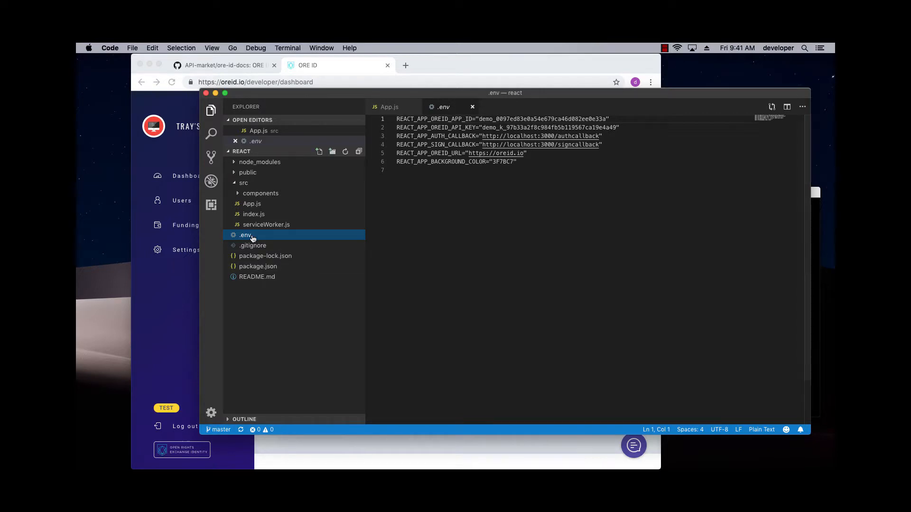
{"action": "mouse_move", "coordinate": [245, 234]}
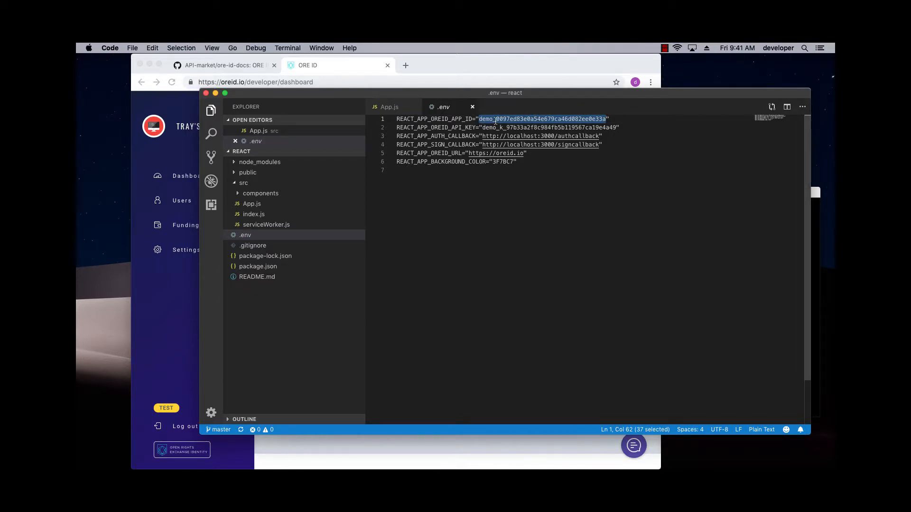
{"action": "type", "text": "t_2febe176d85d49bb98434144da47390e"}
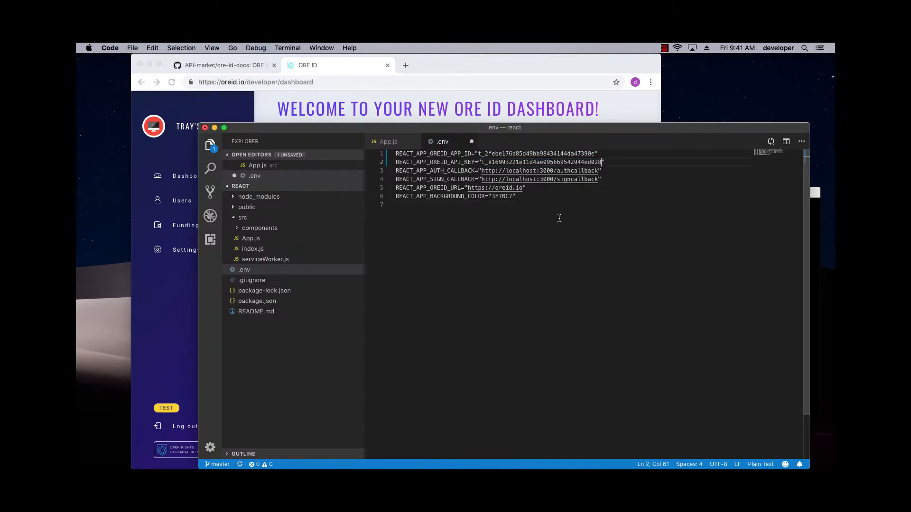
{"action": "left_click", "coordinate": [404, 205]}
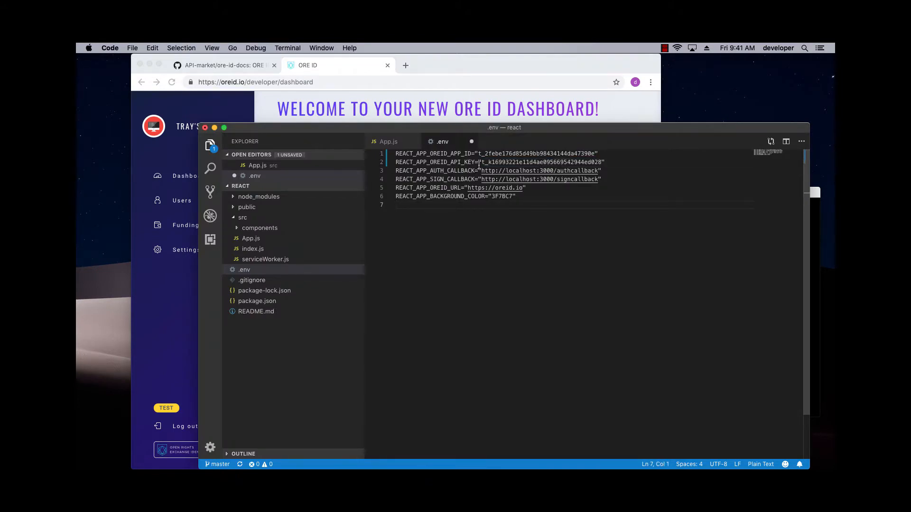
{"action": "double_click", "coordinate": [540, 170]}
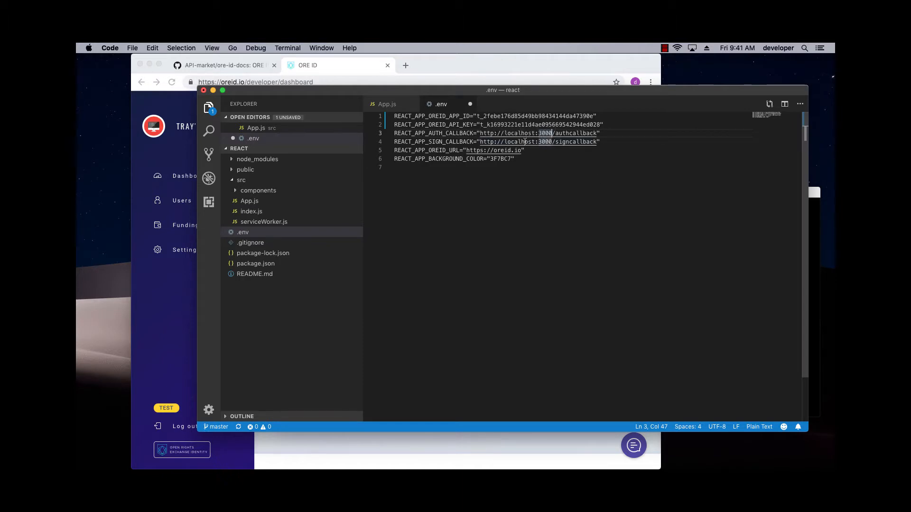
{"action": "mouse_move", "coordinate": [578, 152]}
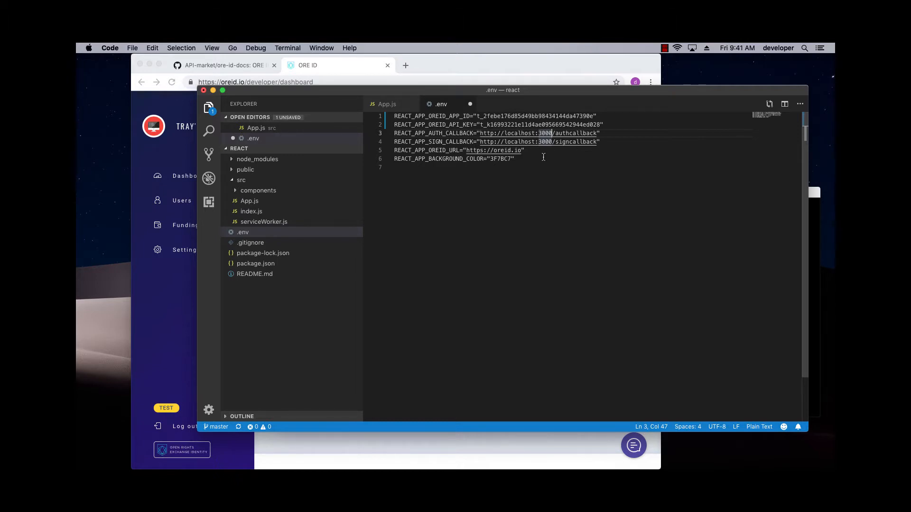
{"action": "mouse_move", "coordinate": [812, 311]}
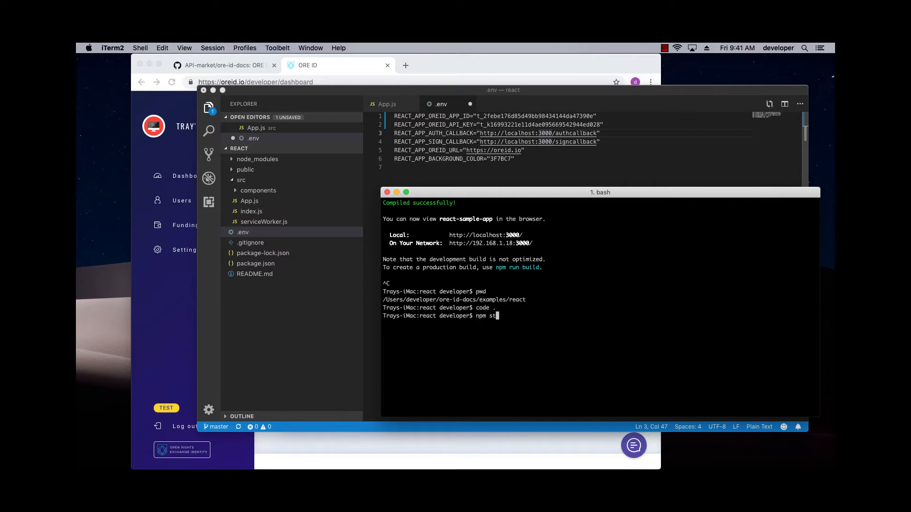
- Run npm start and view the sample app at localhost:3000 in Chrome
{"action": "key", "text": "Return"}
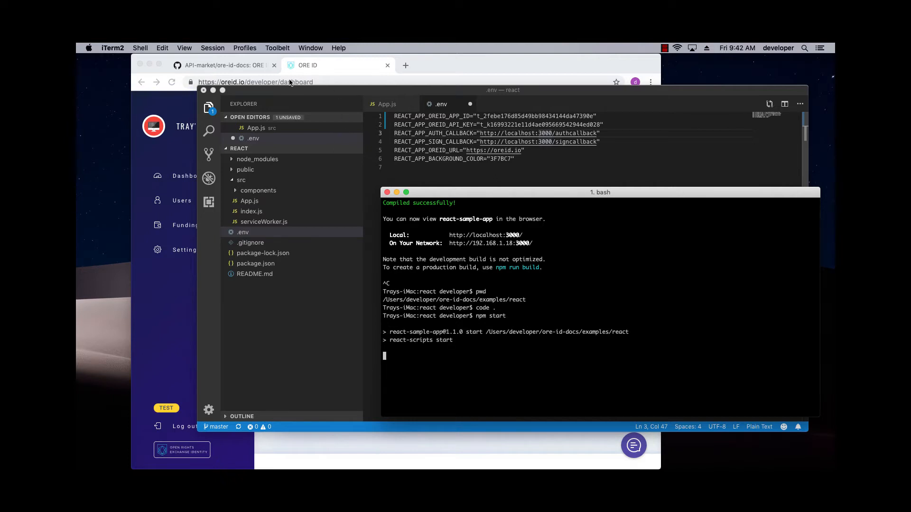
{"action": "left_click", "coordinate": [518, 65]}
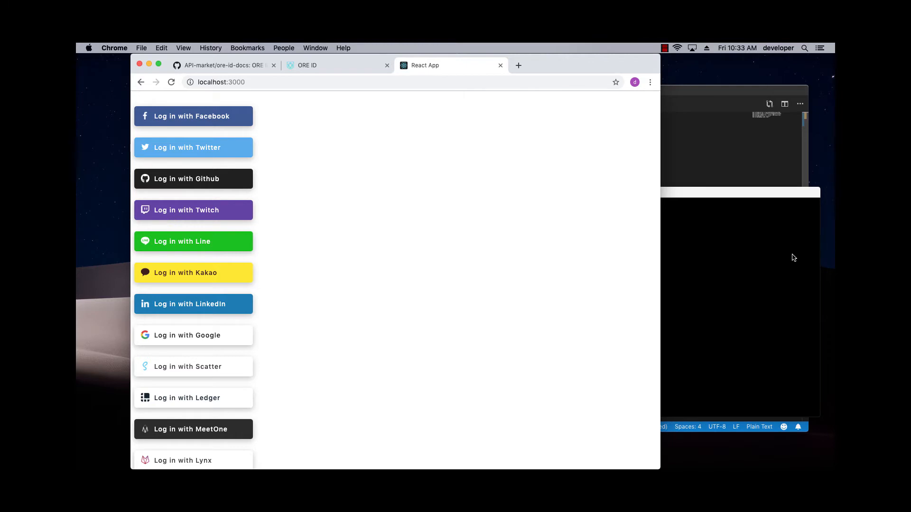
{"action": "mouse_move", "coordinate": [238, 144]}
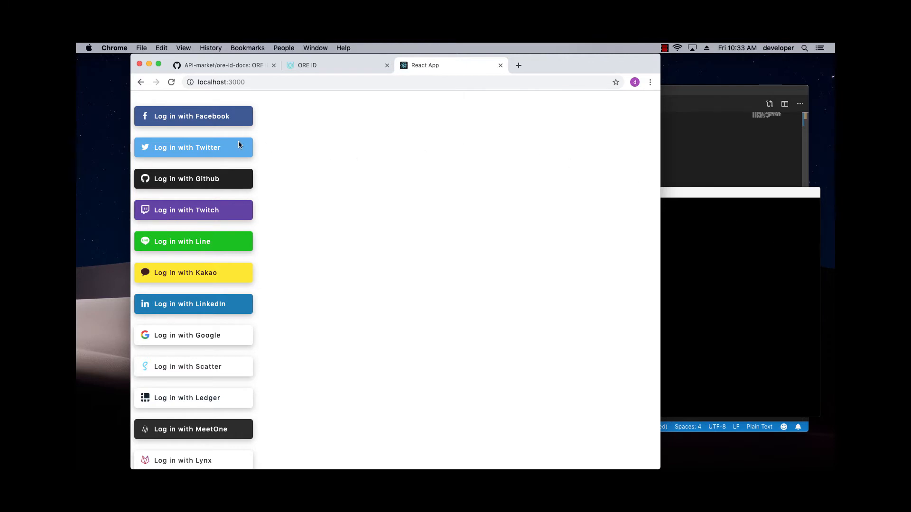
- Log in with Twitter, set and confirm a 4-digit wallet PIN, and finish setup
{"action": "left_click", "coordinate": [194, 147]}
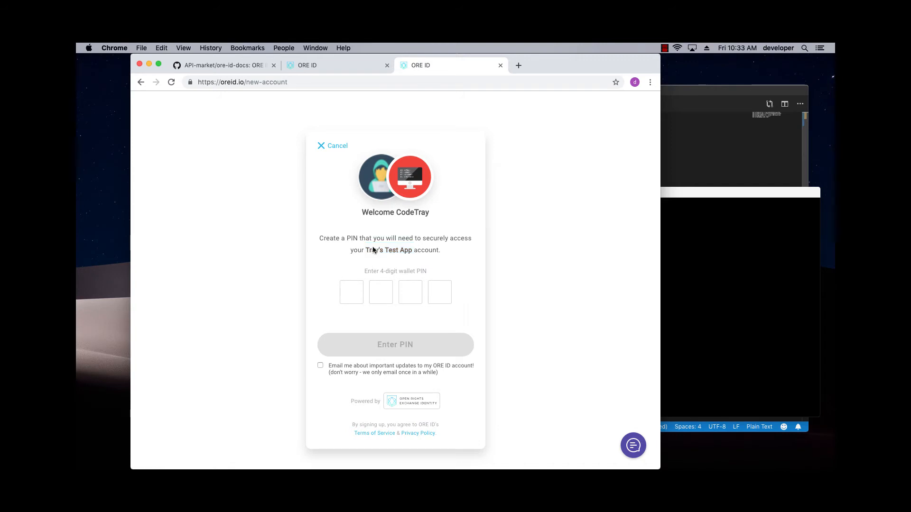
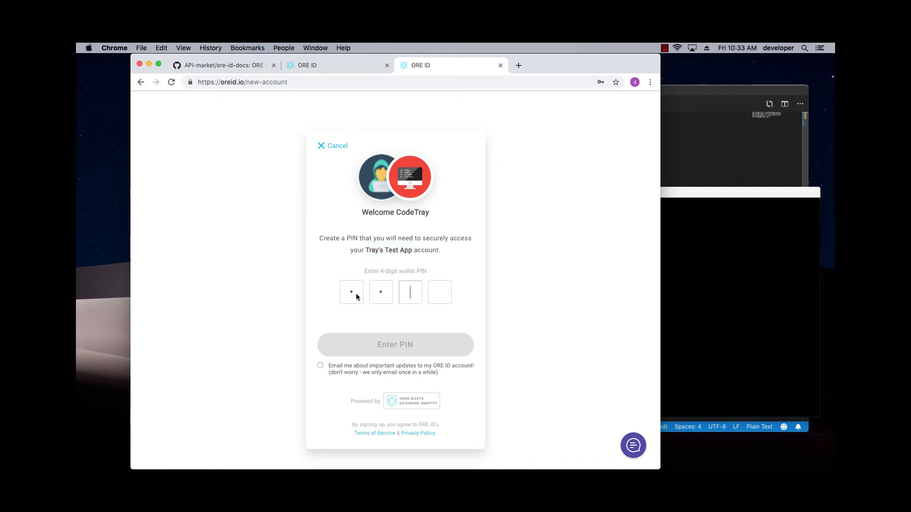
{"action": "left_click", "coordinate": [395, 344]}
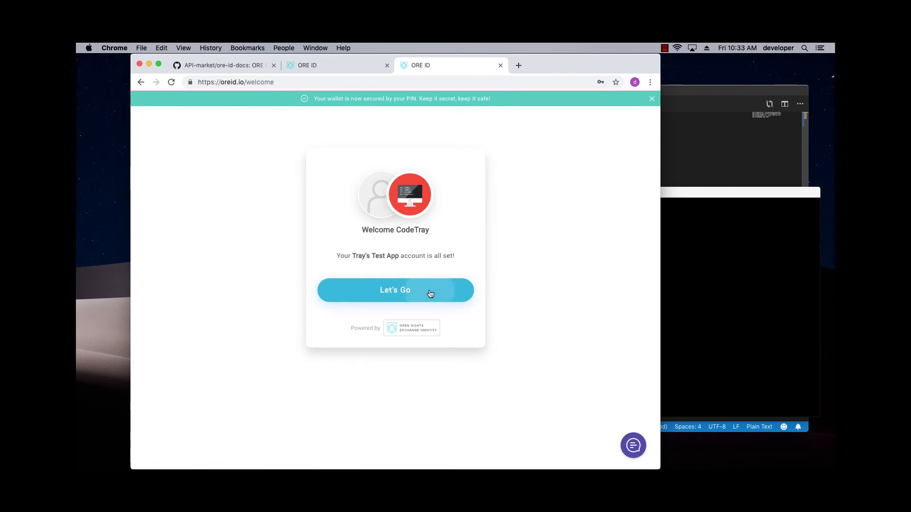
{"action": "left_click", "coordinate": [395, 290]}
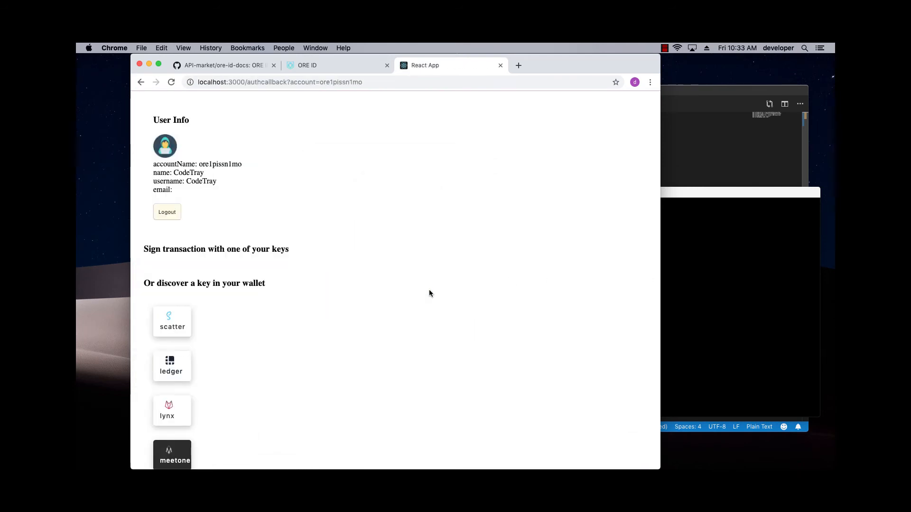
{"action": "double_click", "coordinate": [220, 164]}
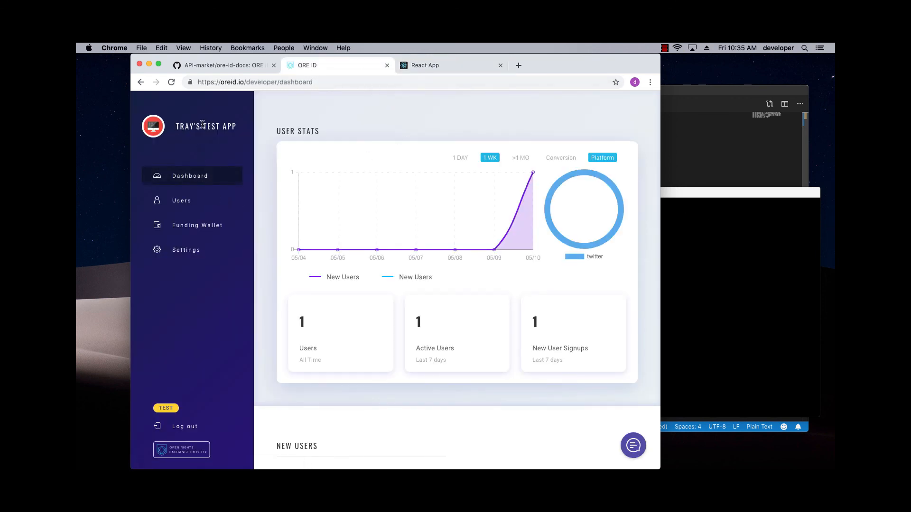
{"action": "mouse_move", "coordinate": [449, 212]}
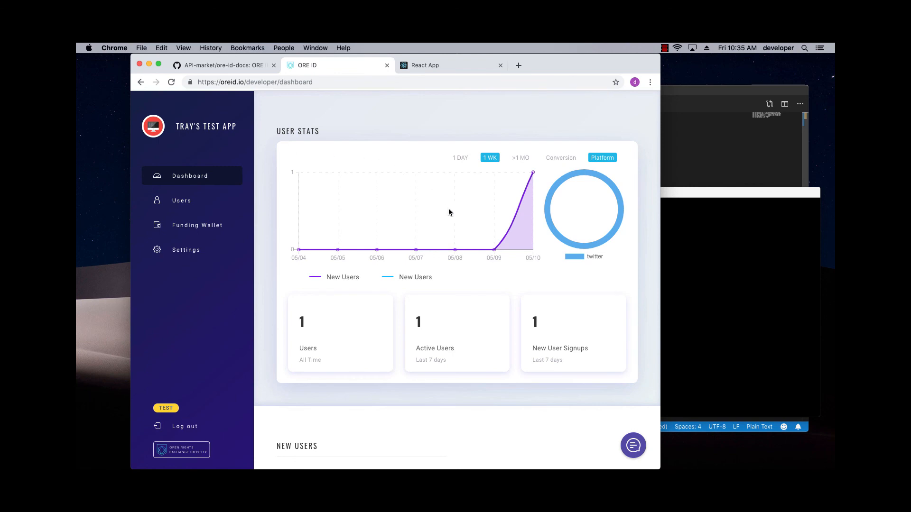
- Scroll the ORE ID dashboard down to New Users showing CodeTray via Twitter
{"action": "scroll", "scroll_direction": "down", "scroll_amount": 3}
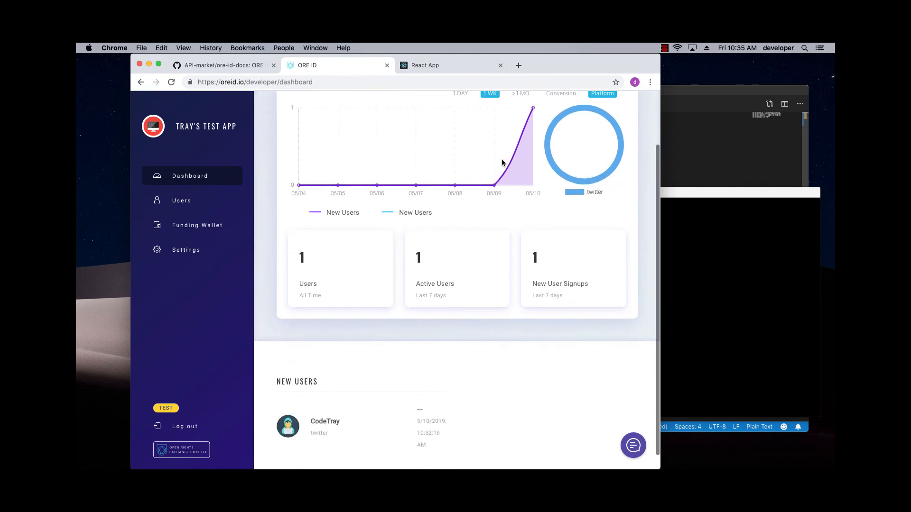